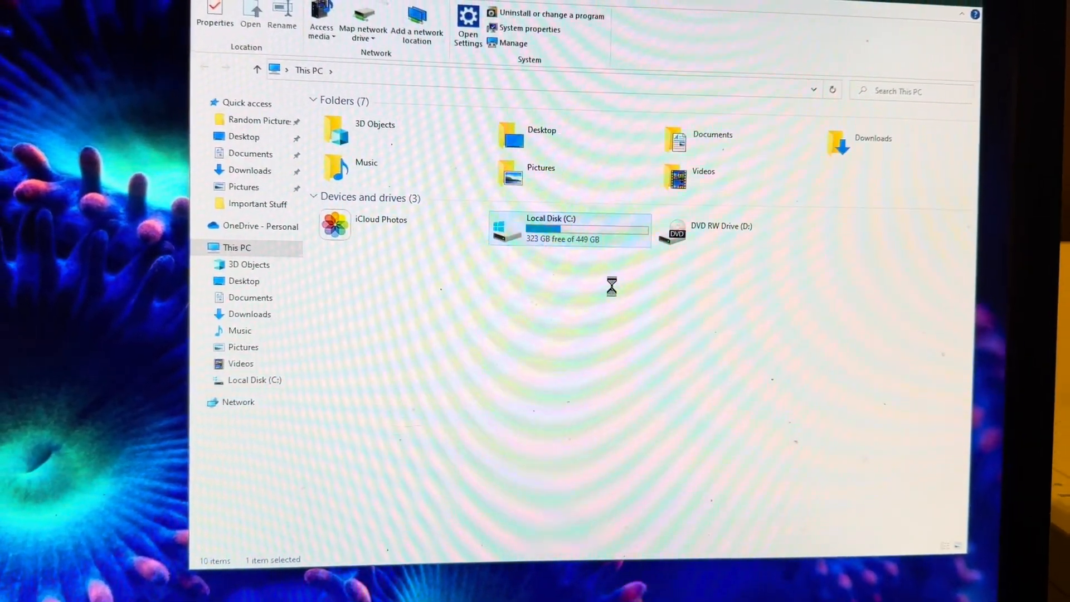
Step: Open the Local Disk (C:) actions menu, then close the C: drive properties
{"action": "right_click", "coordinate": [552, 228]}
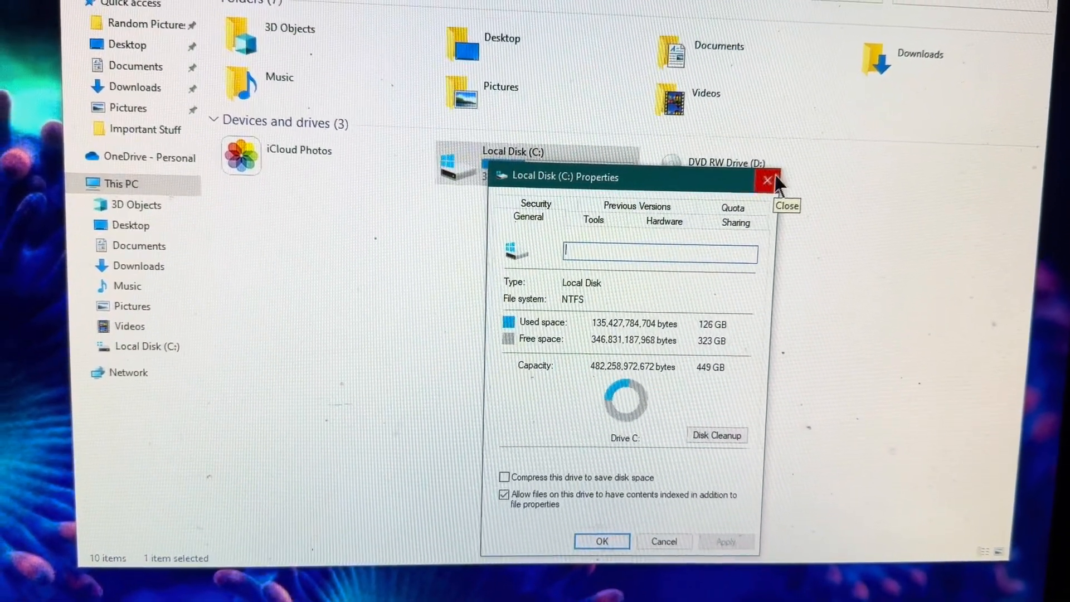
{"action": "left_click", "coordinate": [765, 181]}
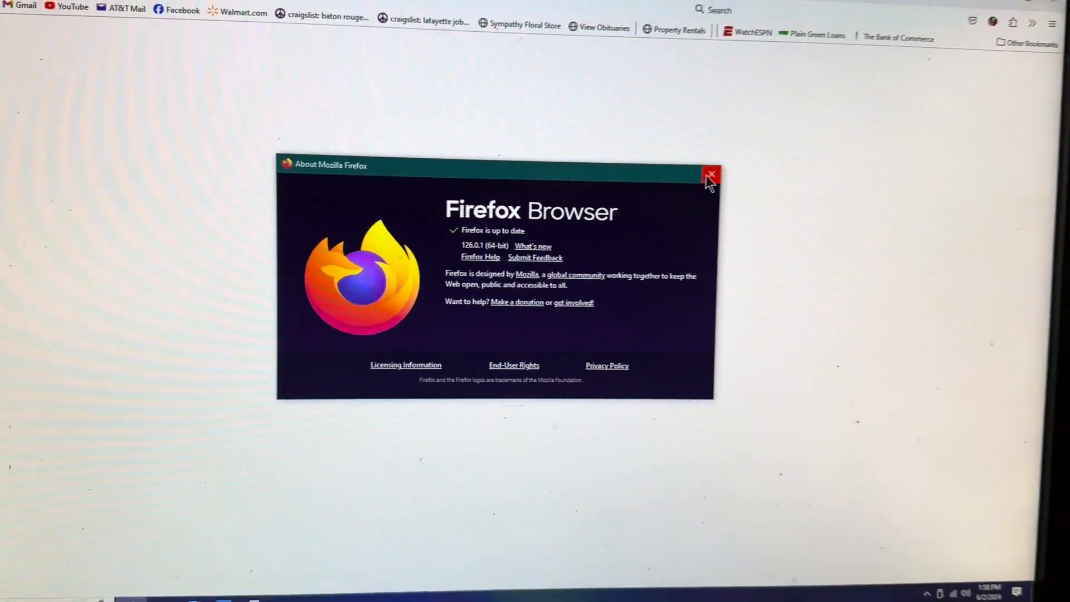
Step: Close the About Firefox dialog, then close Firefox to return to the desktop
{"action": "left_click", "coordinate": [711, 176]}
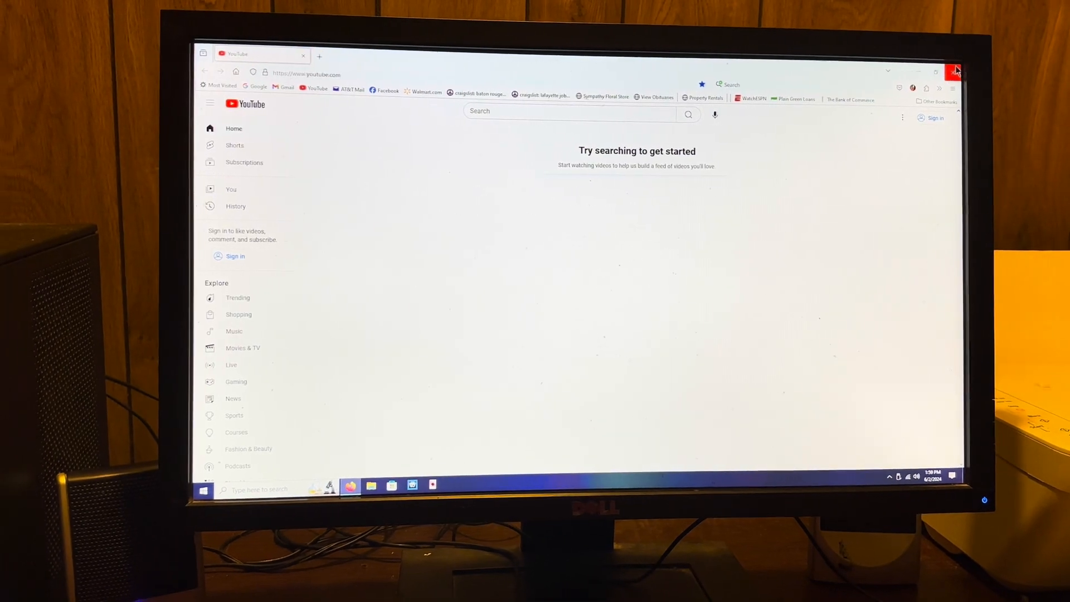
{"action": "left_click", "coordinate": [954, 70]}
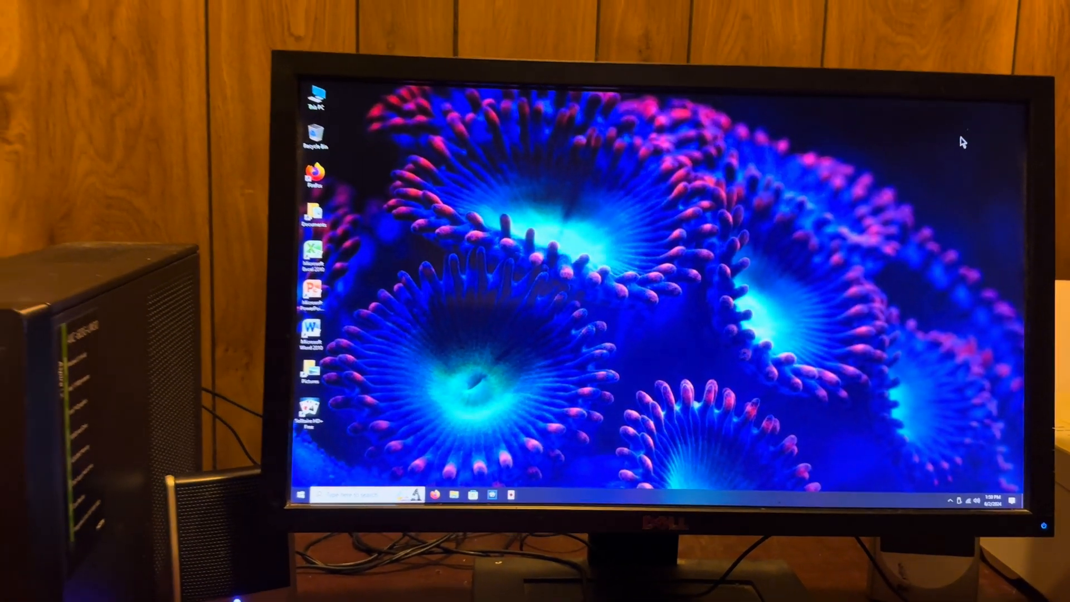